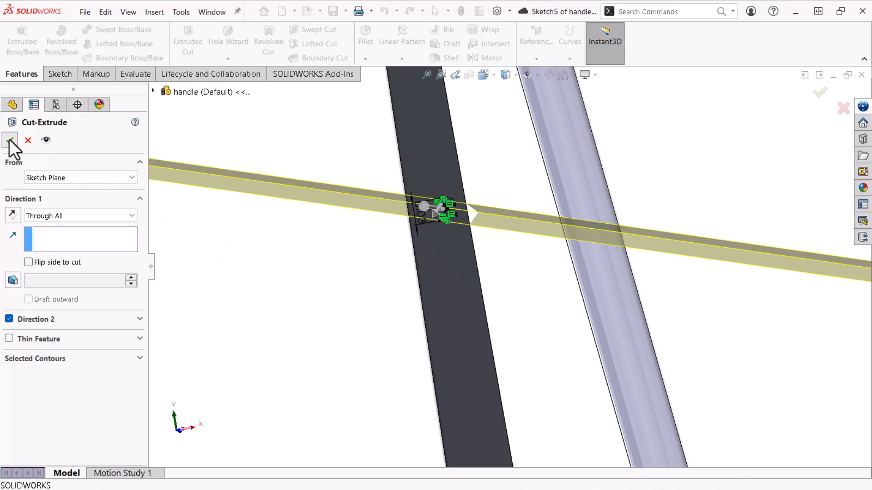
Step: Confirm the Cut-Extrude and set the linear pattern of Cut-Extrude4 to 3 instances
{"action": "left_click", "coordinate": [9, 140]}
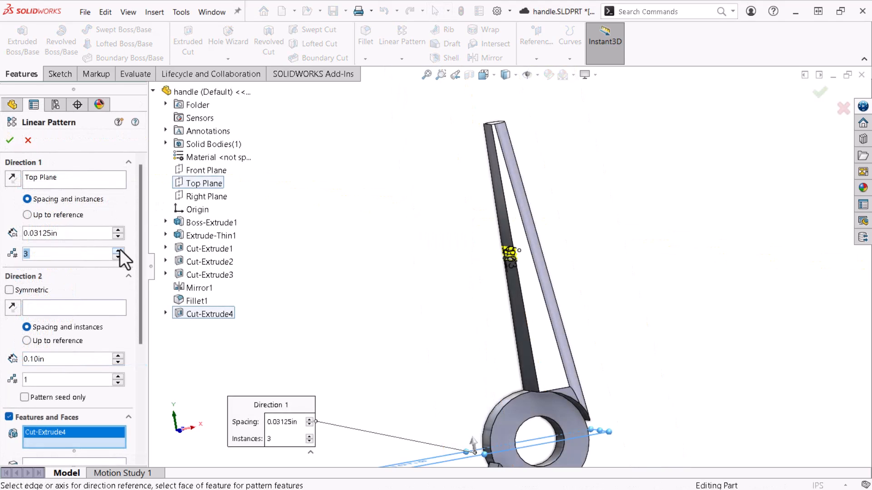
{"action": "left_click", "coordinate": [117, 251]}
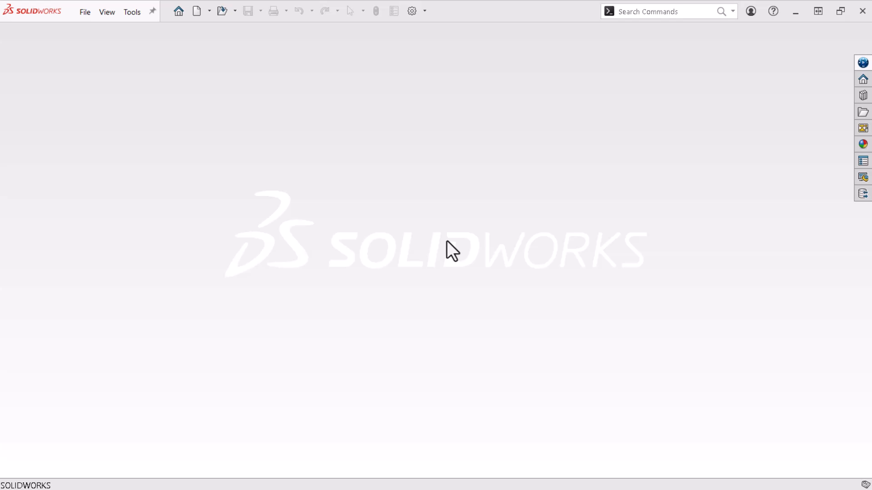
{"action": "mouse_move", "coordinate": [393, 216]}
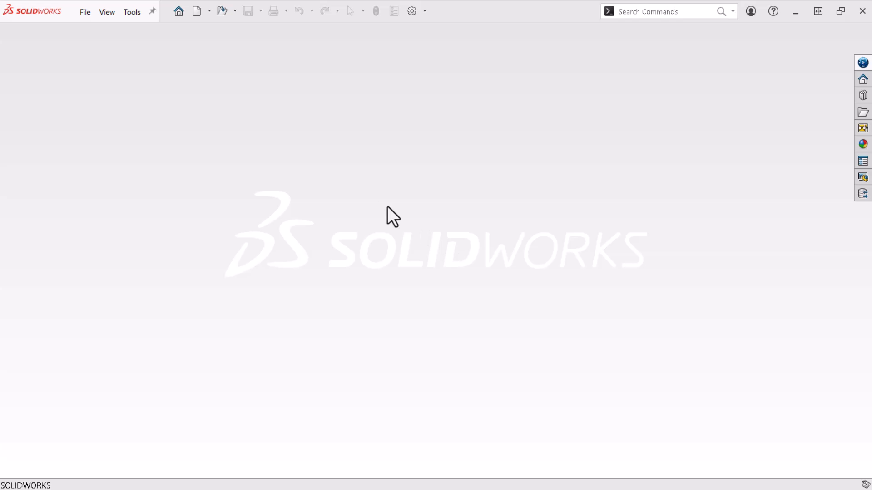
Step: Return to the Welcome page listing recent documents like the needle nose assembly
{"action": "left_click", "coordinate": [178, 11]}
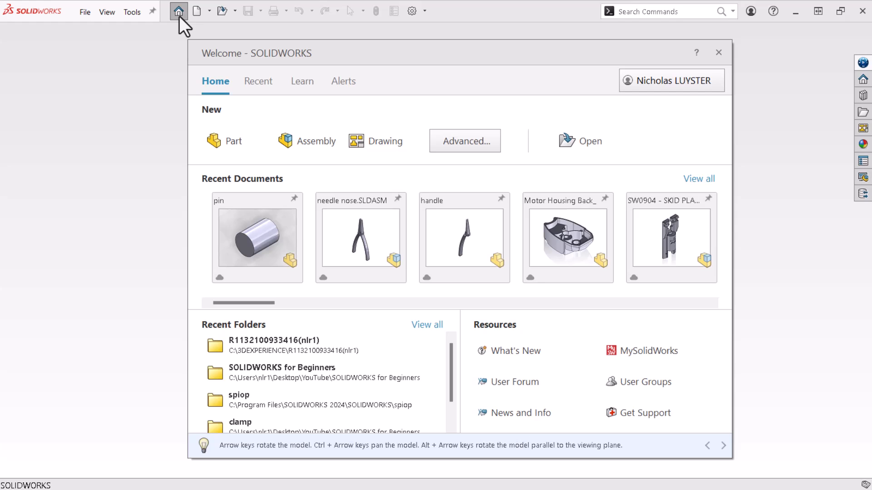
{"action": "mouse_move", "coordinate": [356, 242]}
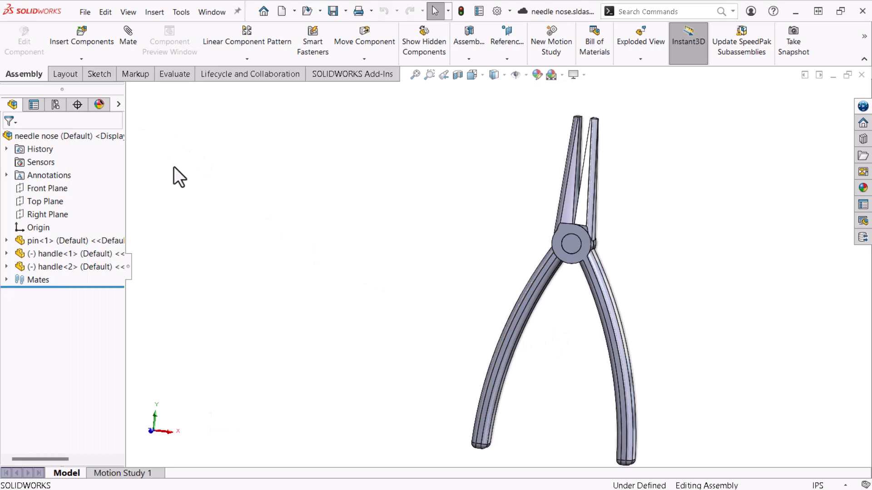
Step: Open the handle part and start Sketch5 on its Front Plane
{"action": "left_click", "coordinate": [58, 253]}
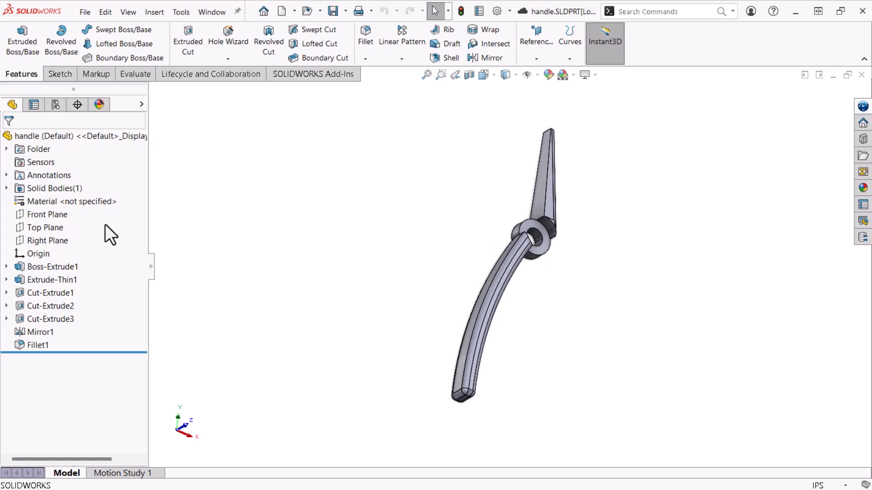
{"action": "left_click", "coordinate": [47, 214]}
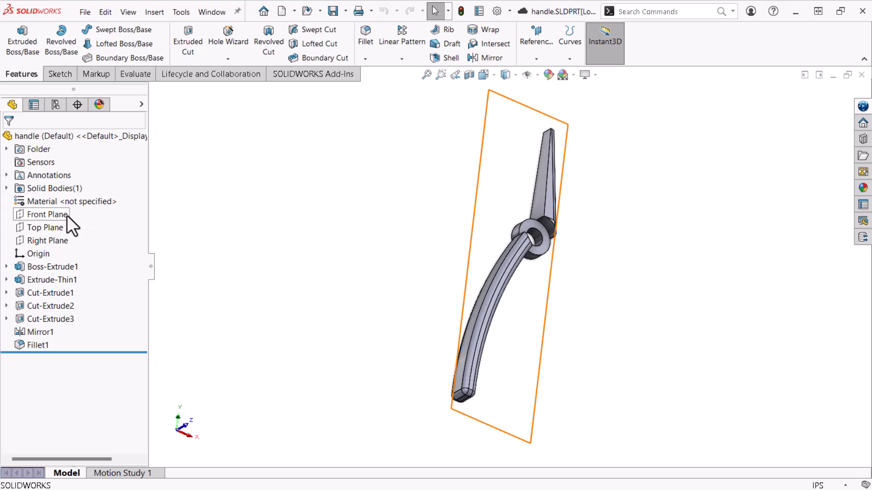
{"action": "left_click", "coordinate": [47, 214]}
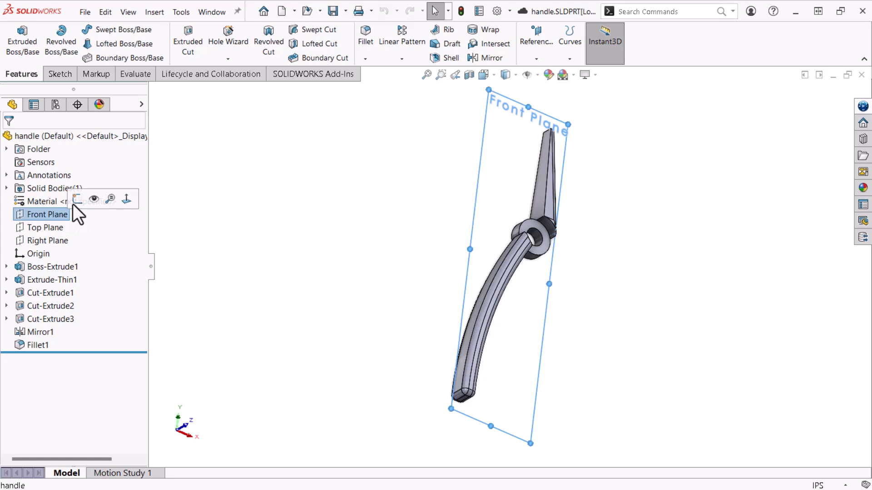
{"action": "left_click", "coordinate": [77, 199]}
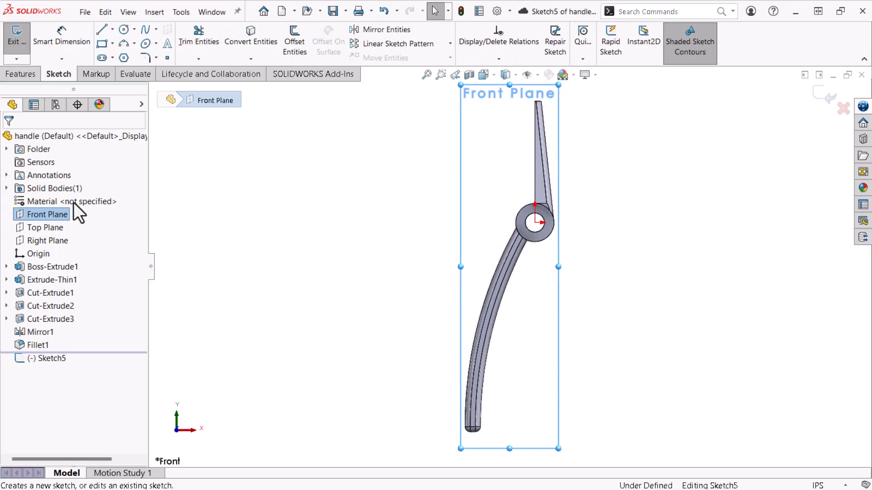
Step: Draw a short horizontal construction line from the handle's straight edge and exit the Line tool
{"action": "left_click", "coordinate": [102, 29]}
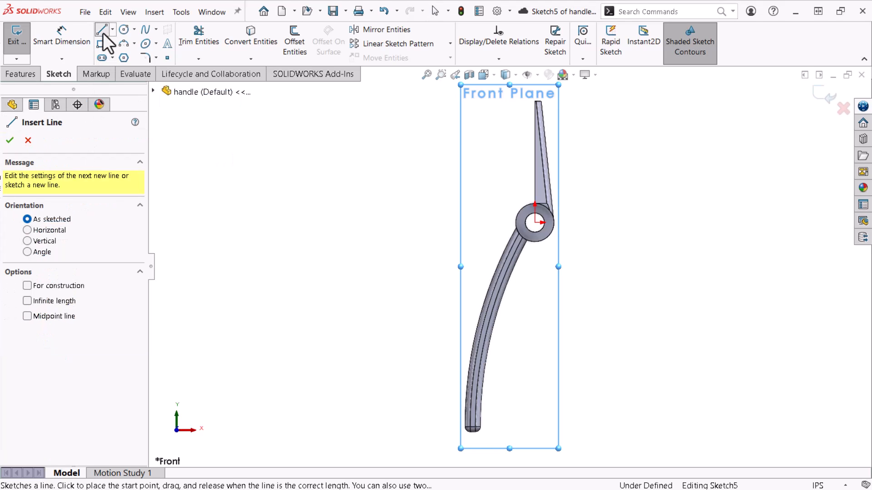
{"action": "left_click", "coordinate": [26, 285]}
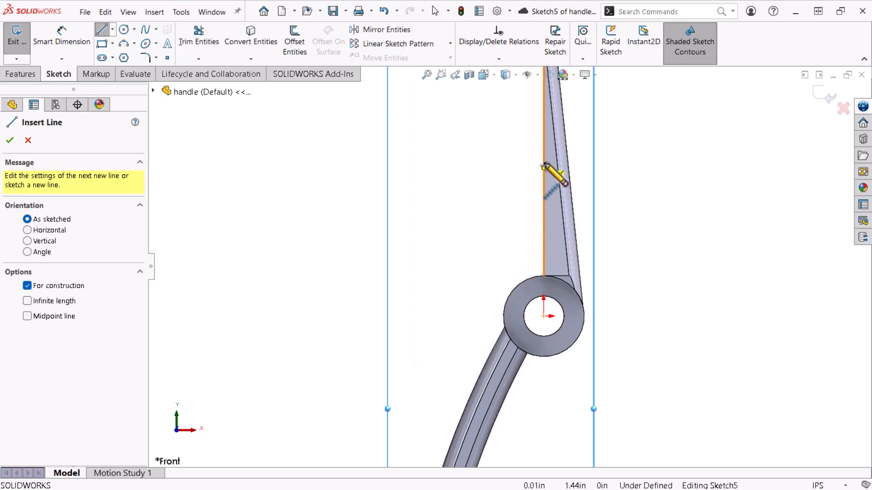
{"action": "mouse_move", "coordinate": [553, 180]}
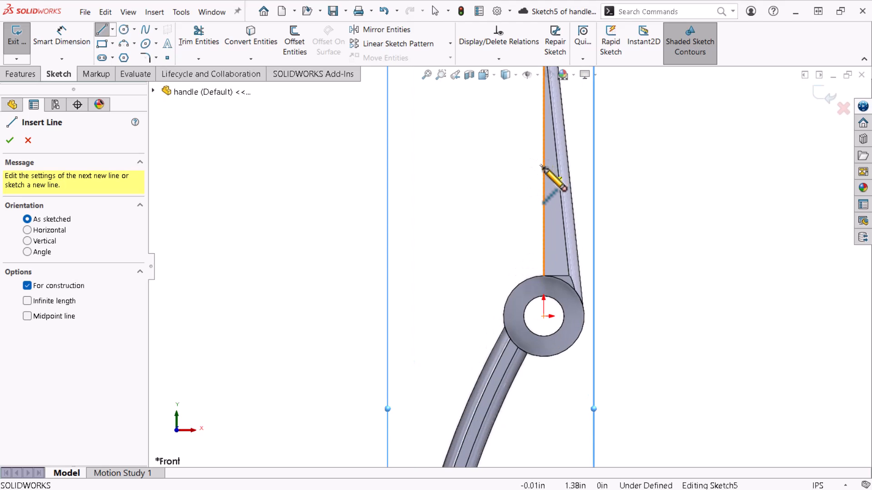
{"action": "left_click", "coordinate": [543, 168]}
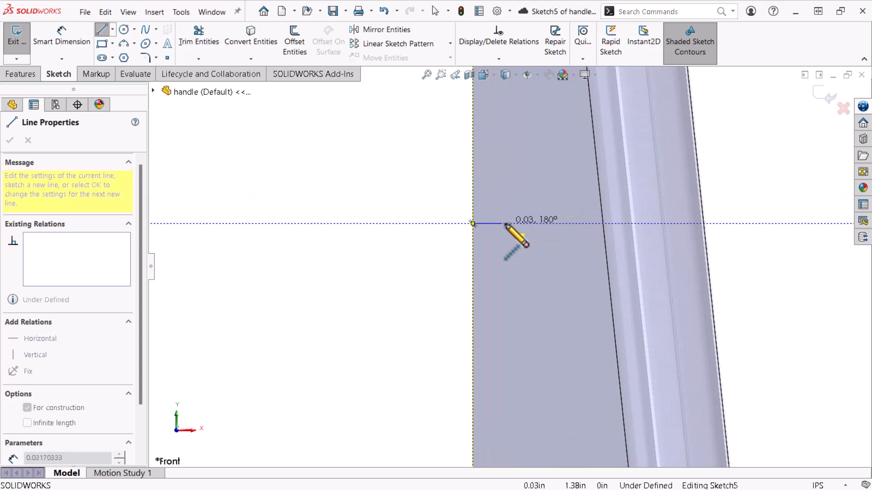
{"action": "key", "text": "Escape"}
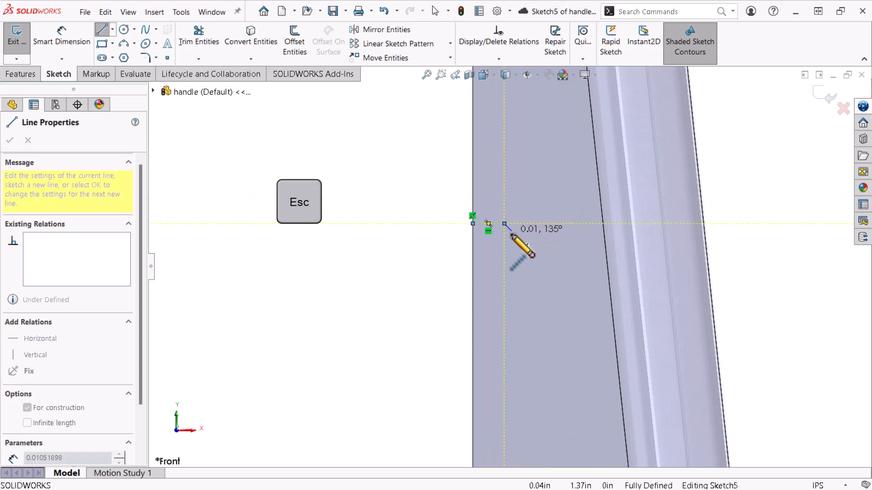
{"action": "key", "text": "Escape"}
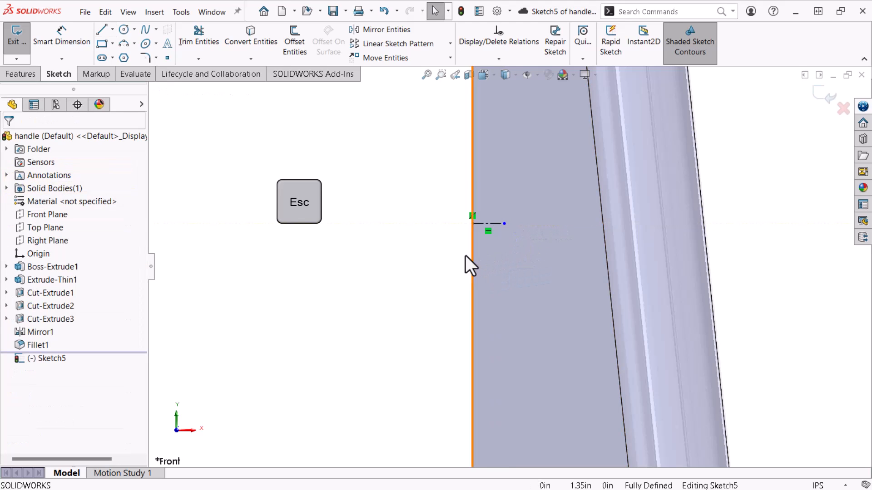
{"action": "key", "text": "Escape"}
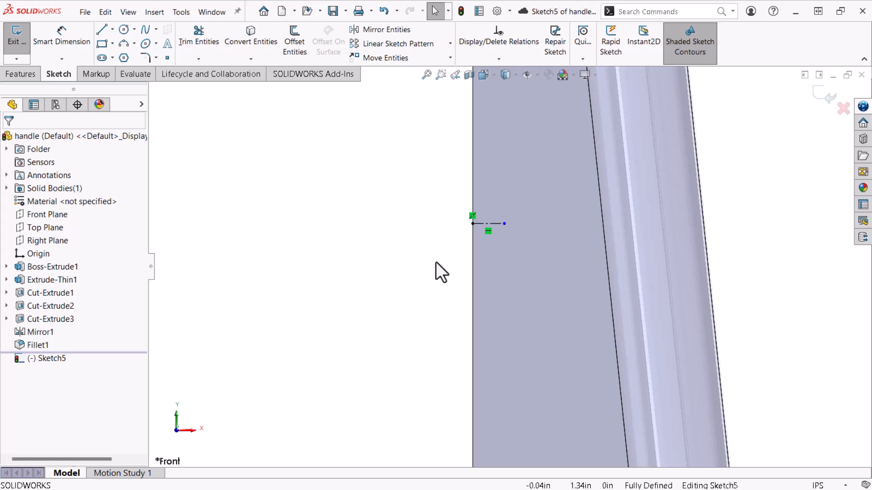
{"action": "mouse_move", "coordinate": [228, 122]}
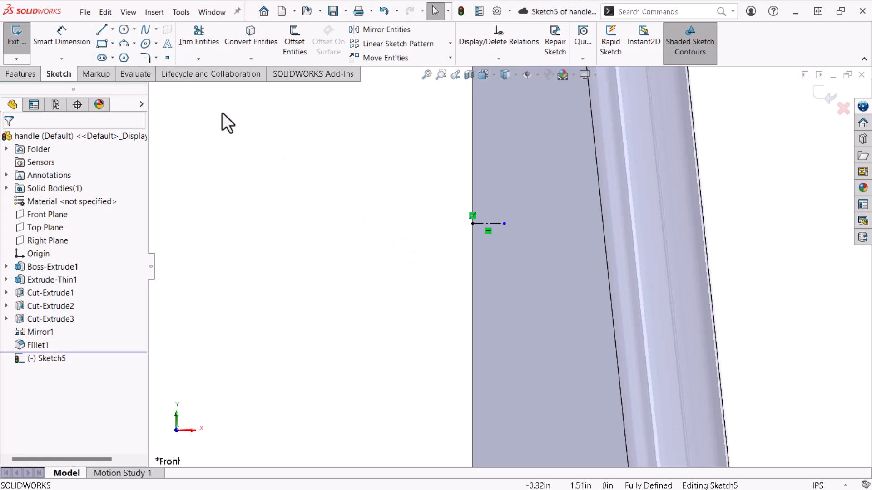
Step: Sketch two solid lines forming a V from the handle edge to the construction line's end
{"action": "left_click", "coordinate": [101, 29]}
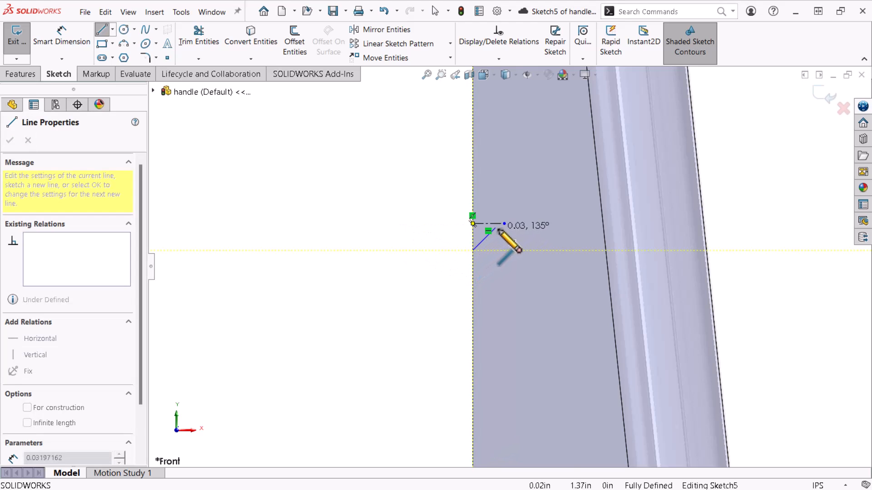
{"action": "mouse_move", "coordinate": [486, 214]}
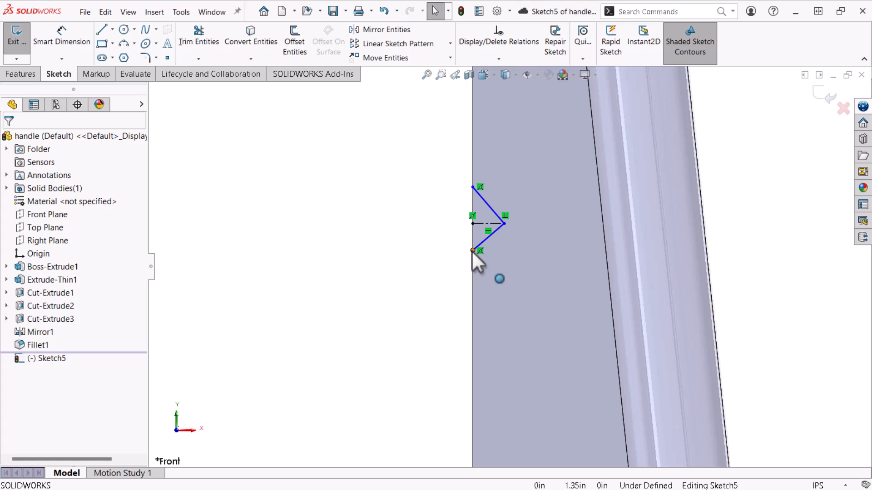
{"action": "left_click", "coordinate": [475, 255]}
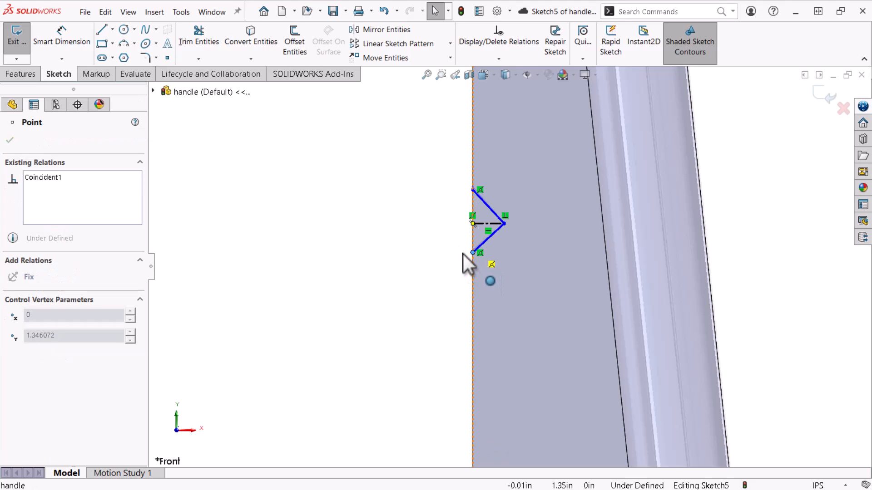
{"action": "left_click", "coordinate": [9, 140]}
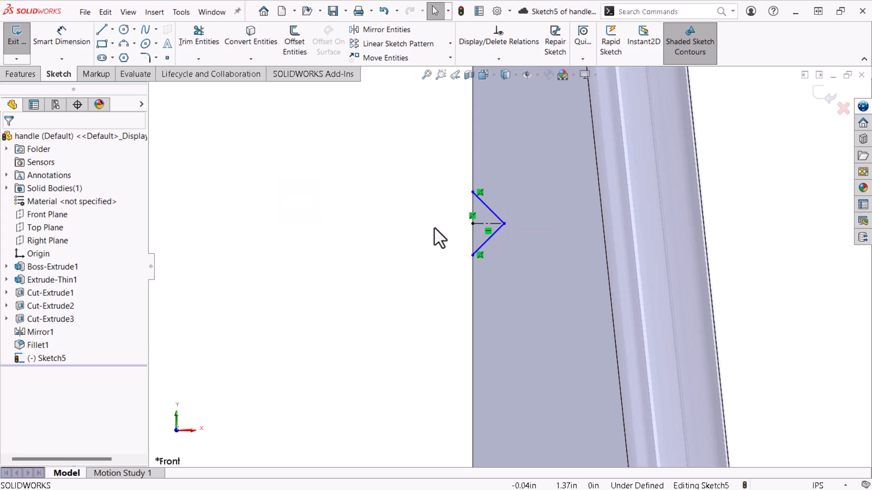
Step: Make the two V-notch lines equal in length
{"action": "key", "text": "ctrl"}
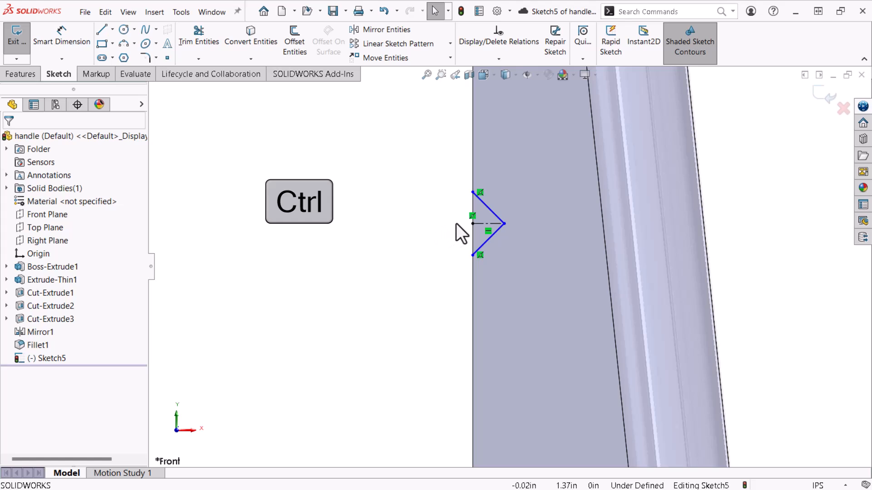
{"action": "left_click", "coordinate": [489, 224]}
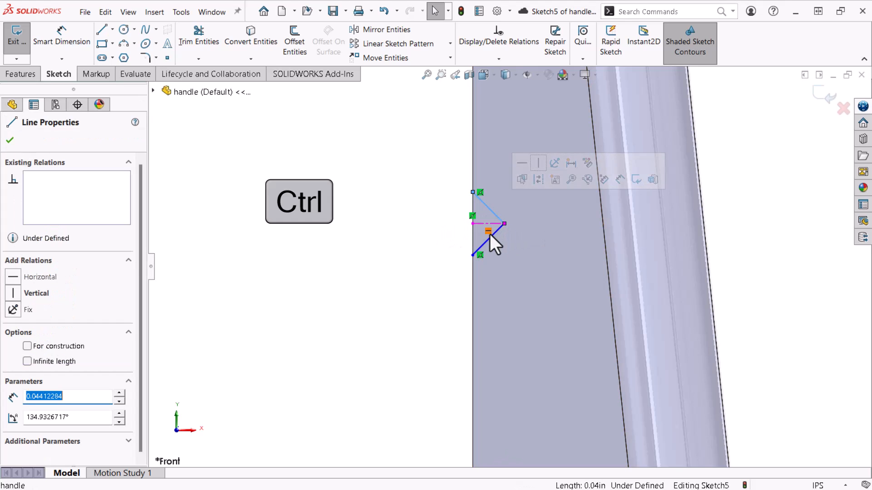
{"action": "left_click", "coordinate": [488, 230]}
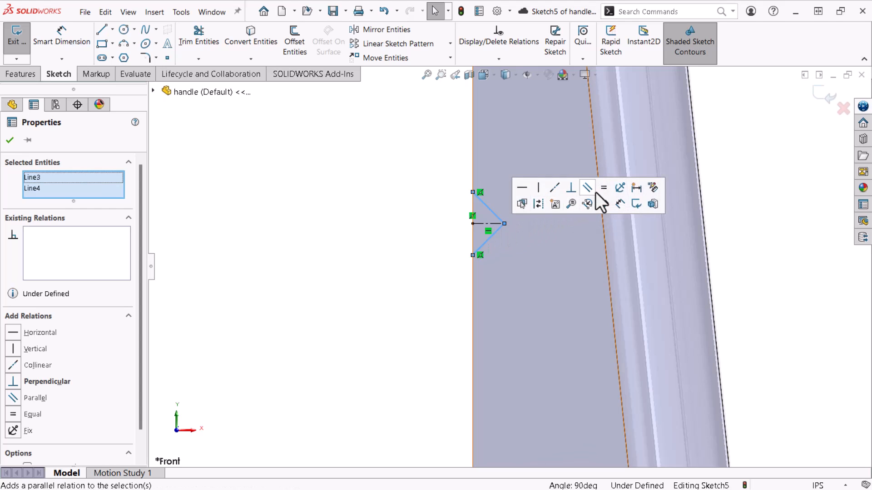
{"action": "left_click", "coordinate": [604, 187]}
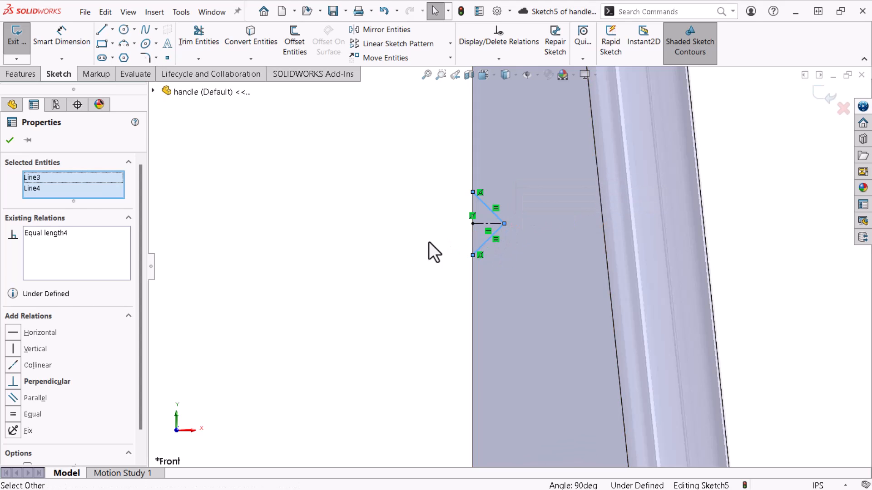
{"action": "left_click", "coordinate": [473, 257]}
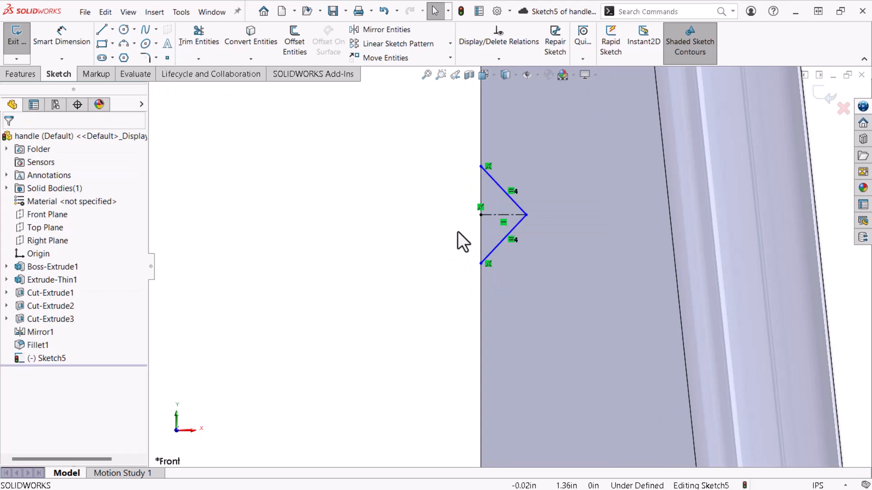
Step: Dimension the notch with a 45° angle and a 1/32 in opening width, fully defining Sketch5
{"action": "left_click", "coordinate": [61, 41]}
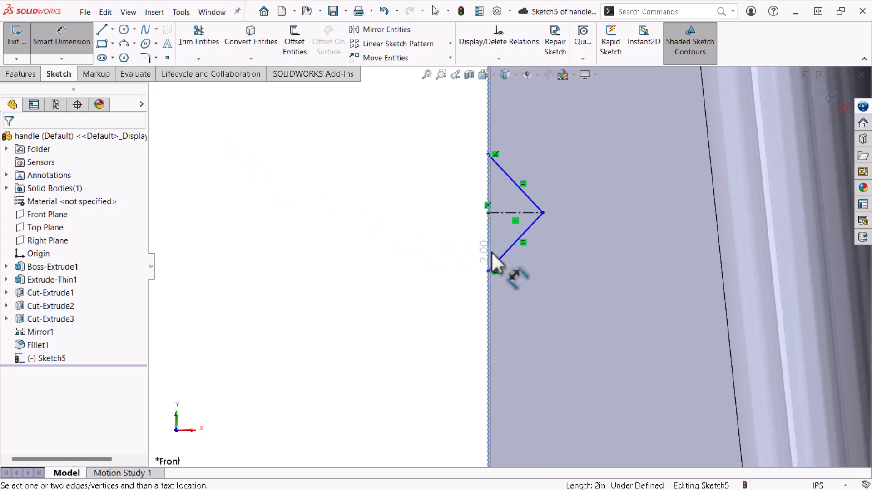
{"action": "left_click", "coordinate": [511, 244]}
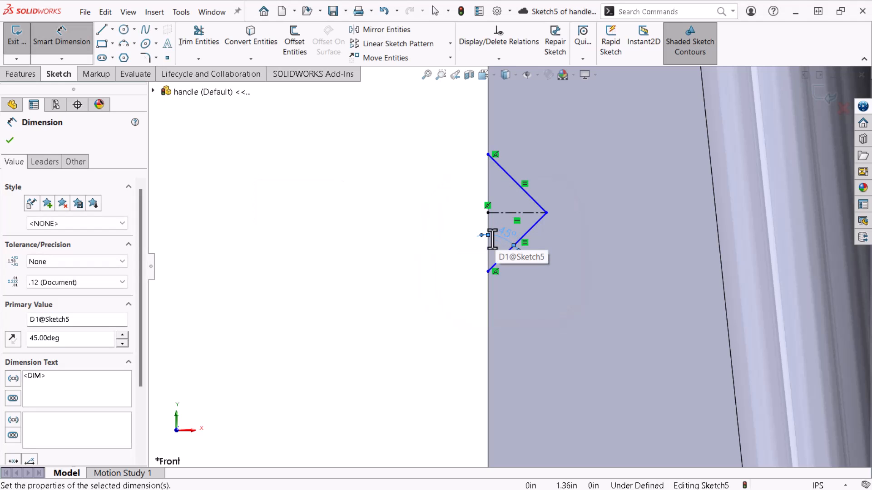
{"action": "left_click", "coordinate": [488, 155]}
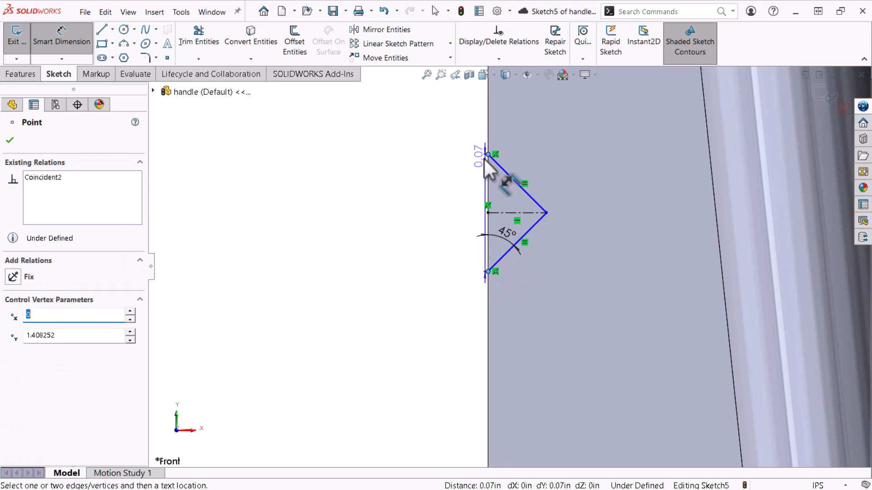
{"action": "left_click", "coordinate": [475, 156]}
{"action": "type", "text": "1/32"}
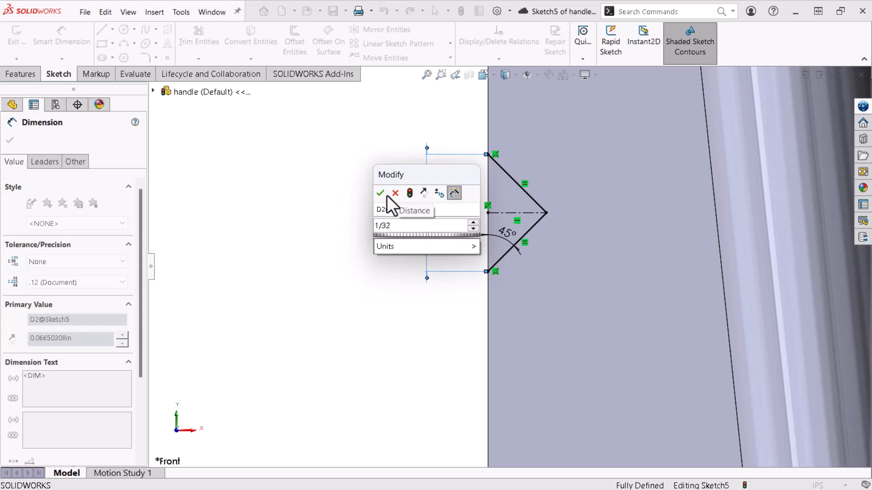
{"action": "left_click", "coordinate": [380, 193]}
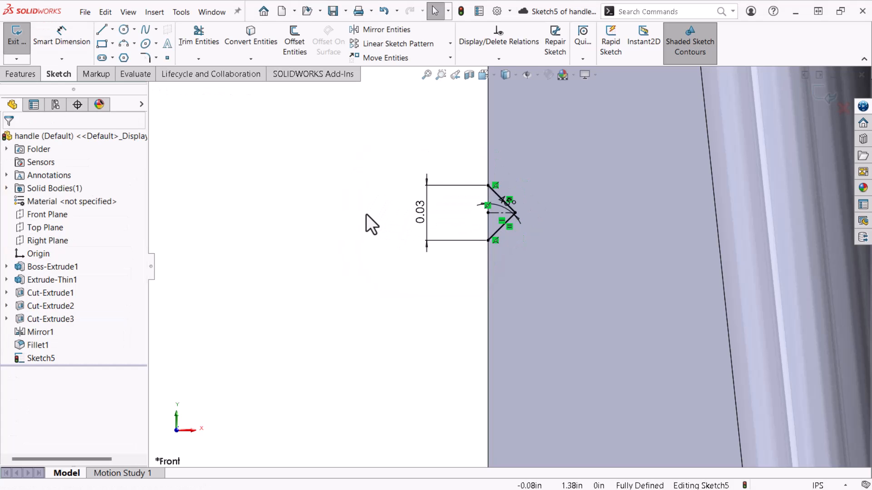
Step: Cut the V-notch Through All in both directions as Cut-Extrude4
{"action": "left_click", "coordinate": [21, 74]}
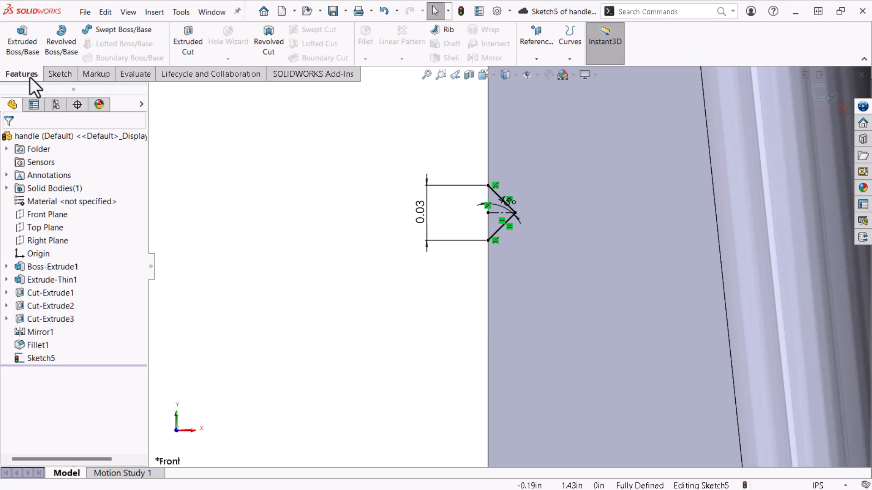
{"action": "left_click", "coordinate": [187, 39]}
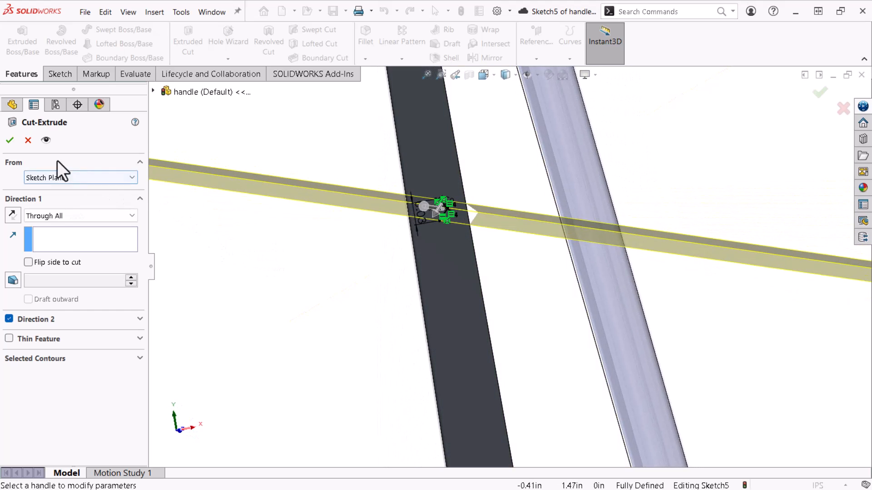
{"action": "left_click", "coordinate": [9, 140]}
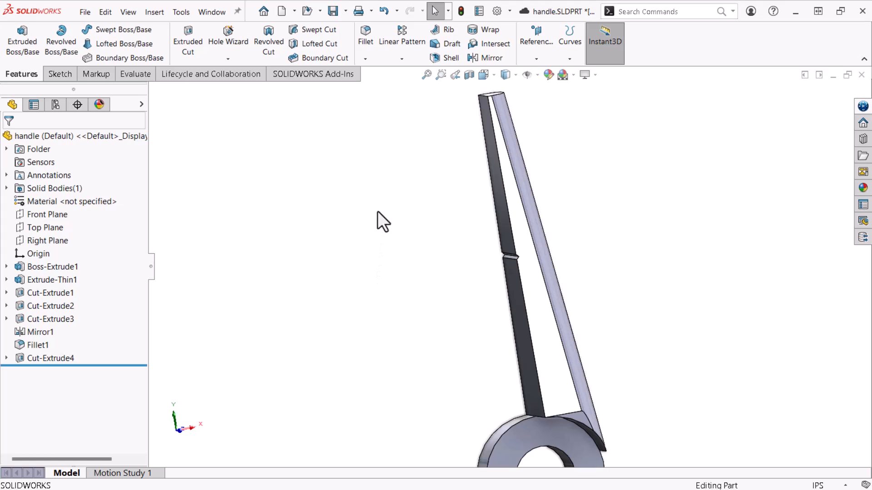
Step: Start a Linear Pattern along the Top Plane with Cut-Extrude4 as the patterned feature
{"action": "left_click", "coordinate": [402, 59]}
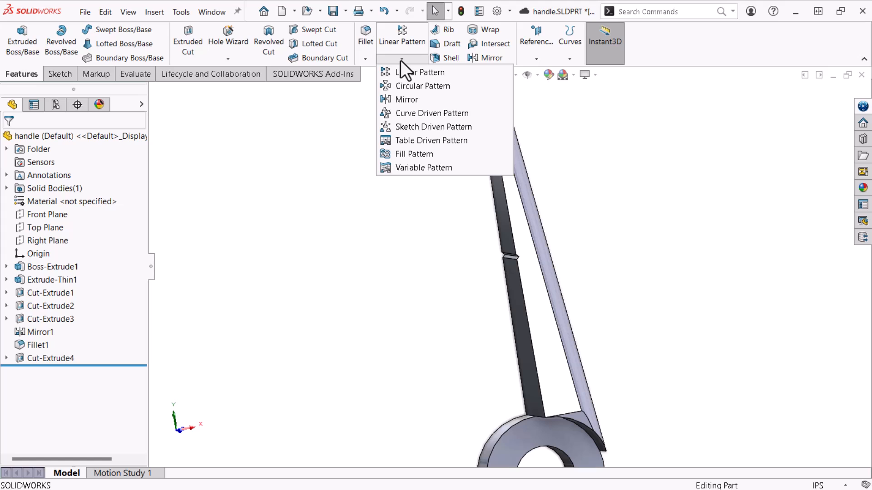
{"action": "mouse_move", "coordinate": [420, 73]}
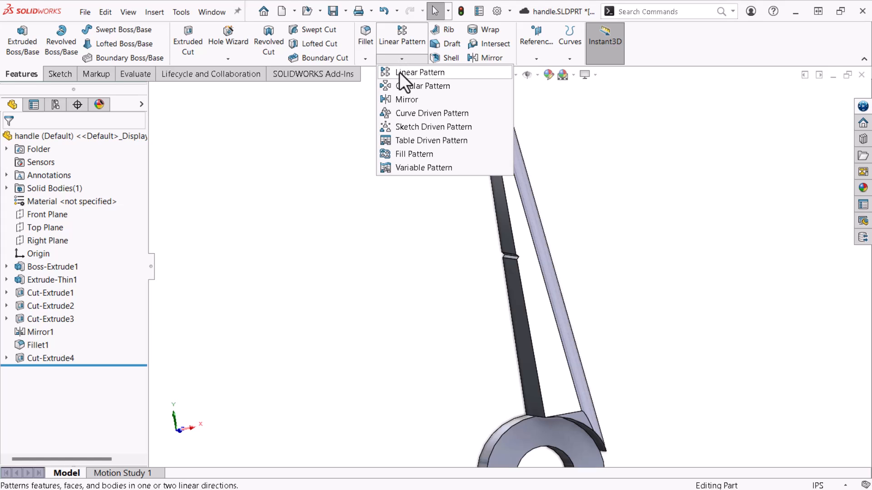
{"action": "left_click", "coordinate": [419, 73]}
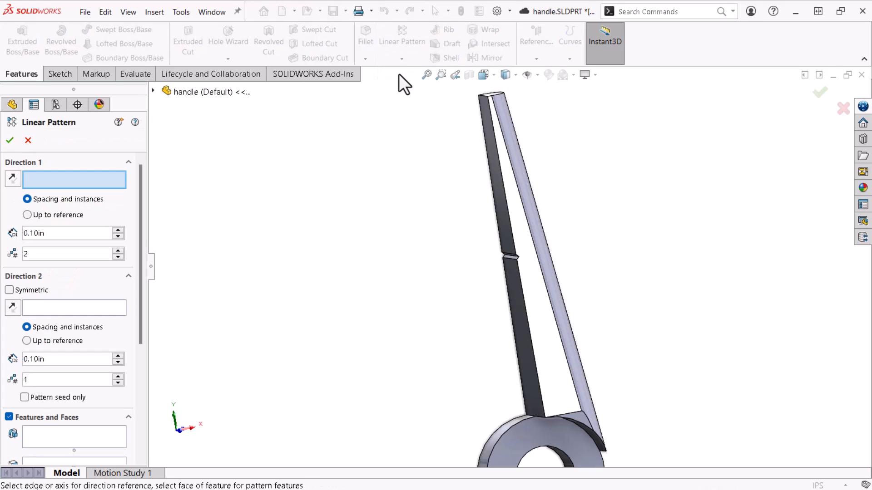
{"action": "mouse_move", "coordinate": [392, 89]}
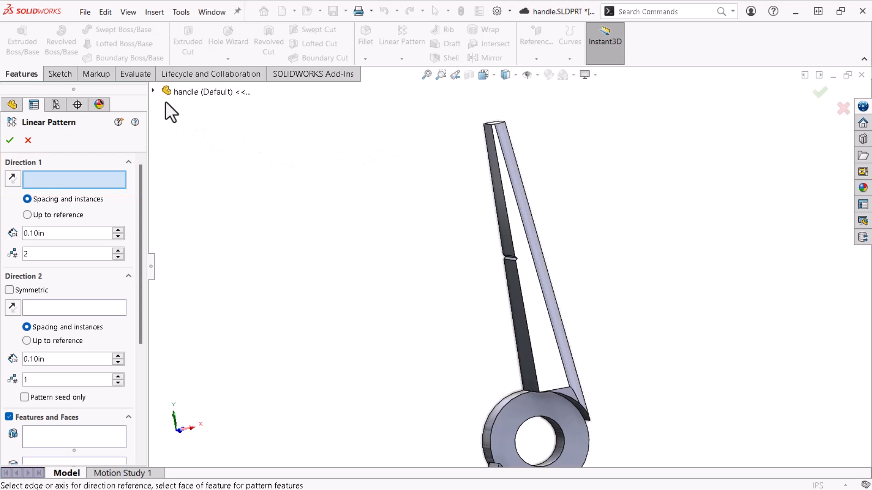
{"action": "left_click", "coordinate": [152, 92]}
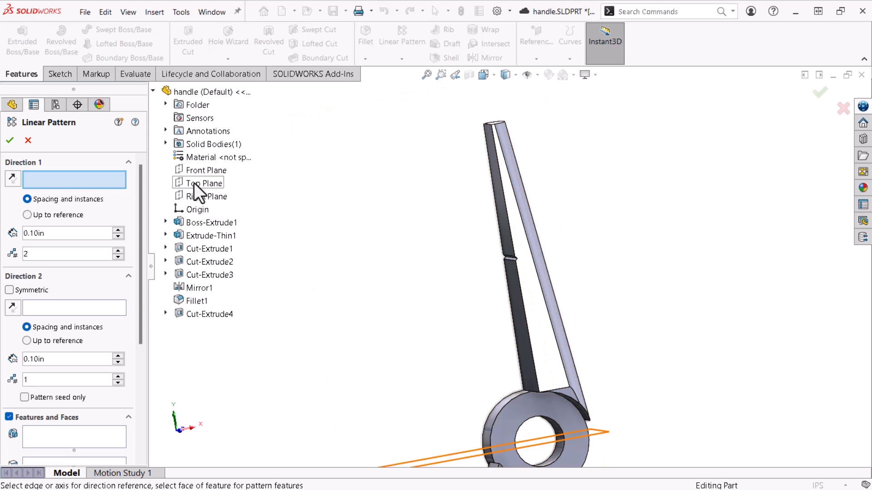
{"action": "left_click", "coordinate": [205, 182]}
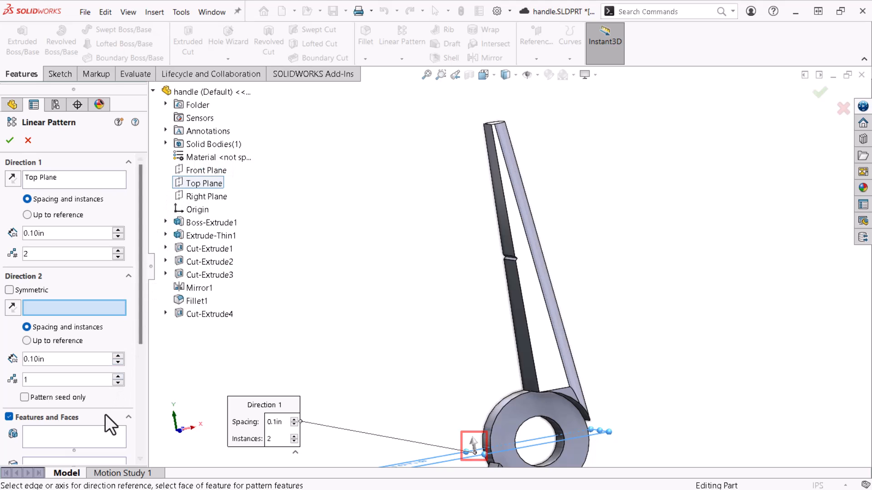
{"action": "left_click", "coordinate": [74, 437]}
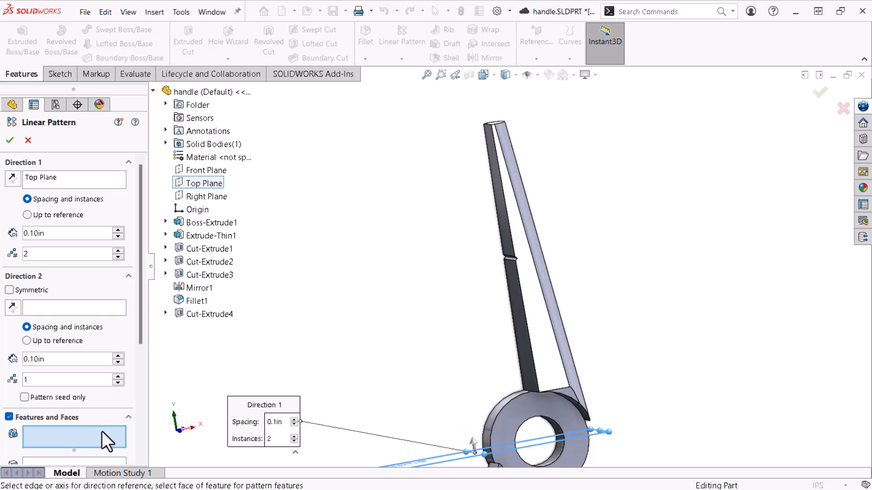
{"action": "mouse_move", "coordinate": [178, 346]}
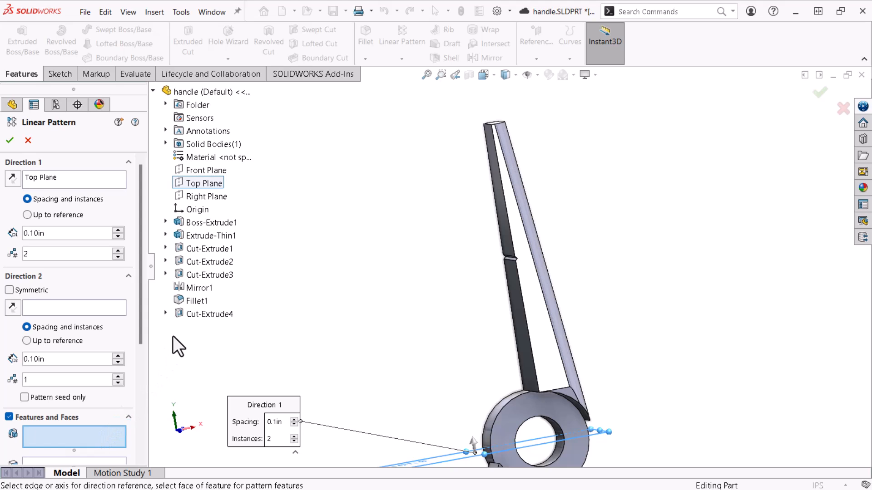
{"action": "left_click", "coordinate": [210, 315]}
{"action": "type", "text": "0.03125"}
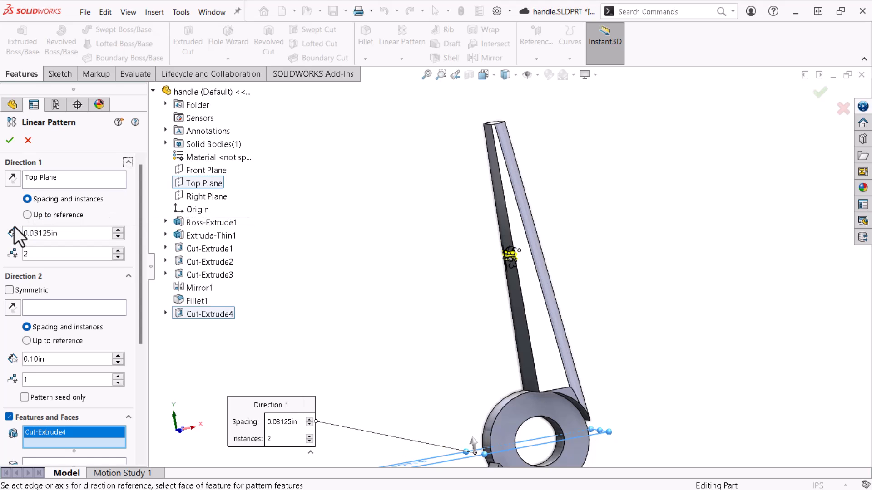
Step: Raise the groove pattern to 32 instances at 0.03125 in spacing
{"action": "left_click", "coordinate": [118, 250]}
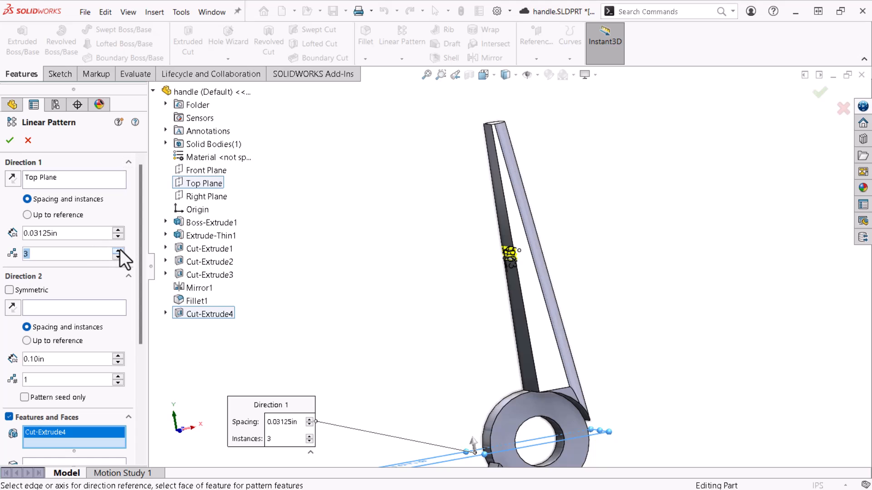
{"action": "left_click", "coordinate": [118, 251]}
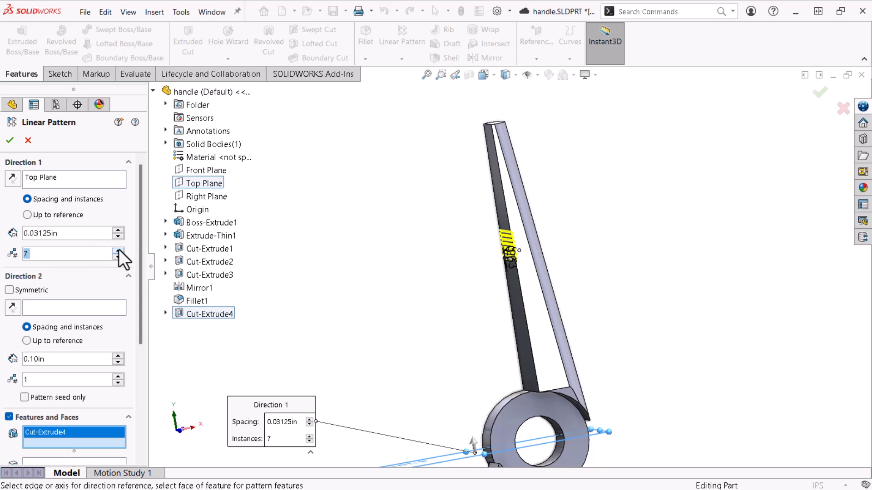
{"action": "left_click", "coordinate": [117, 250]}
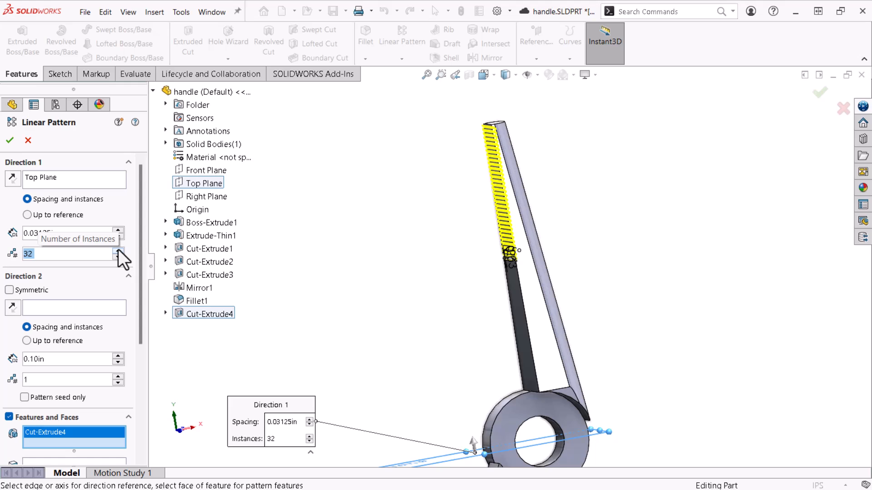
{"action": "mouse_move", "coordinate": [9, 140]}
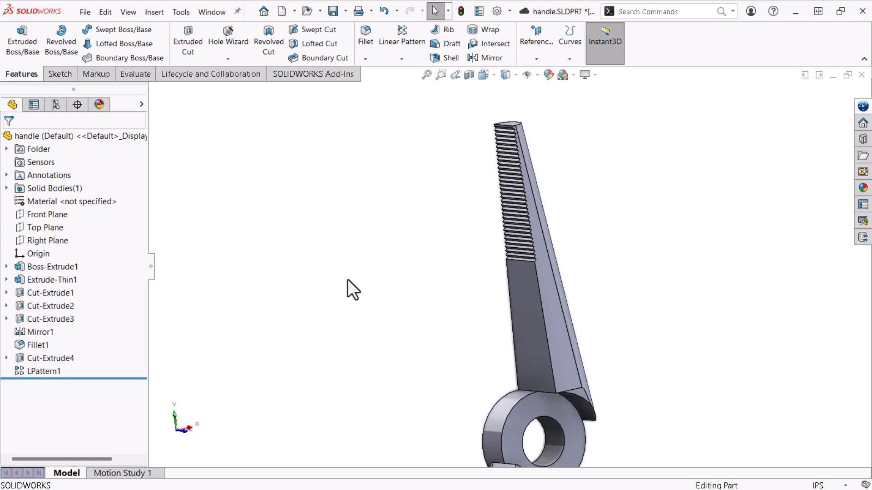
Step: Switch to the needle nose assembly, rebuild it, and show the 3DEXPERIENCE lock and revision columns
{"action": "key", "text": "Ctrl+Tab"}
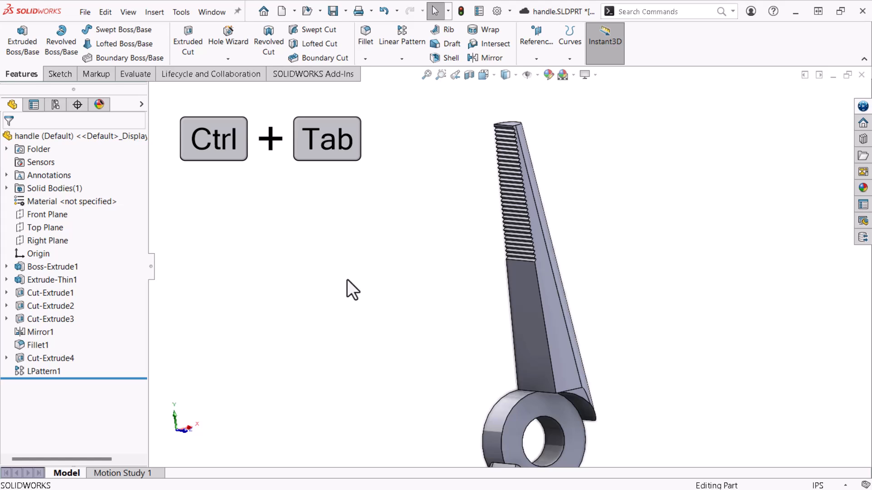
{"action": "key", "text": "ctrl+tab"}
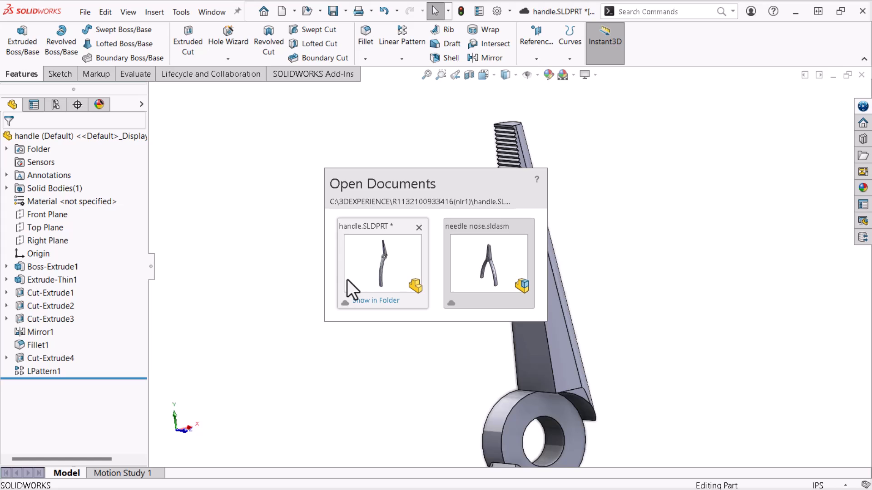
{"action": "mouse_move", "coordinate": [420, 286]}
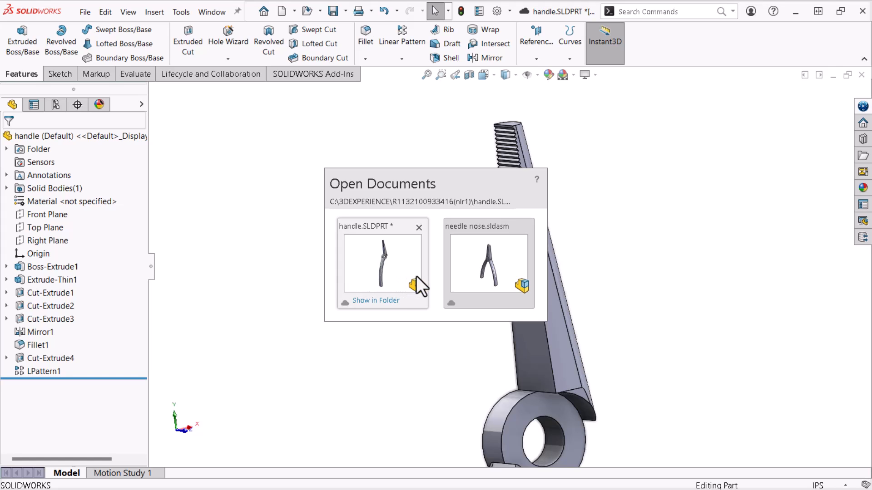
{"action": "left_click", "coordinate": [487, 264]}
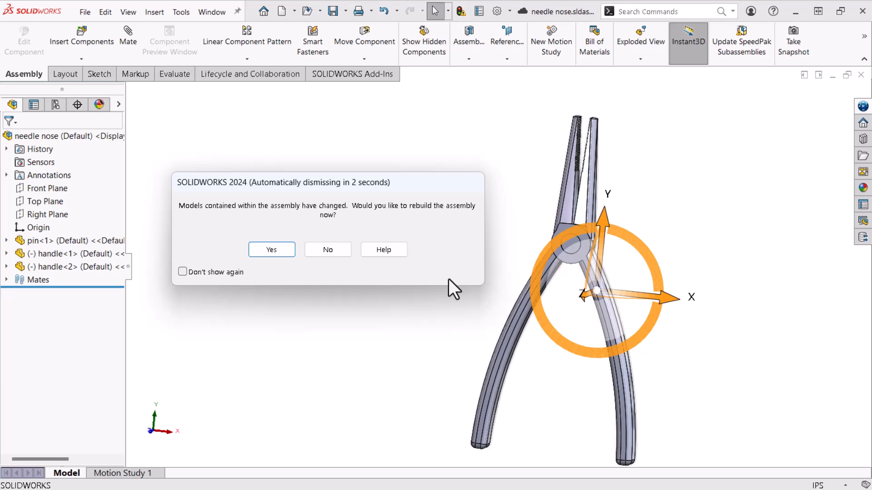
{"action": "mouse_move", "coordinate": [307, 271]}
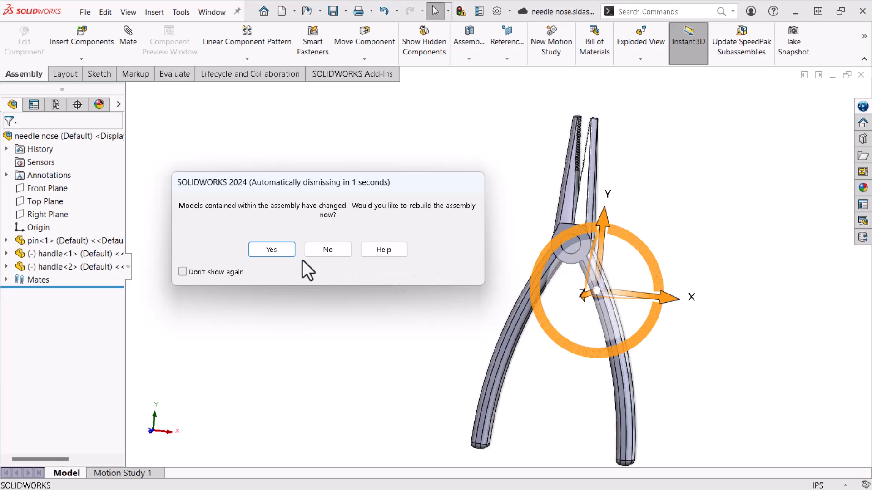
{"action": "left_click", "coordinate": [271, 249]}
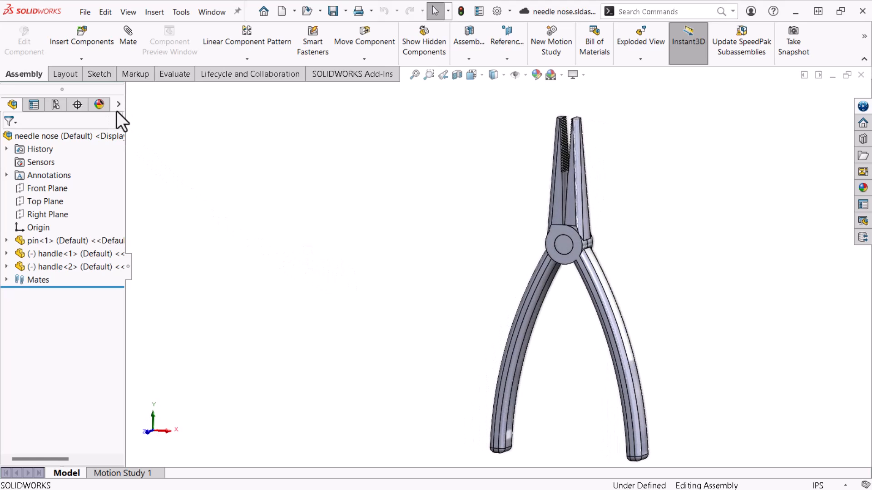
{"action": "left_click", "coordinate": [118, 105]}
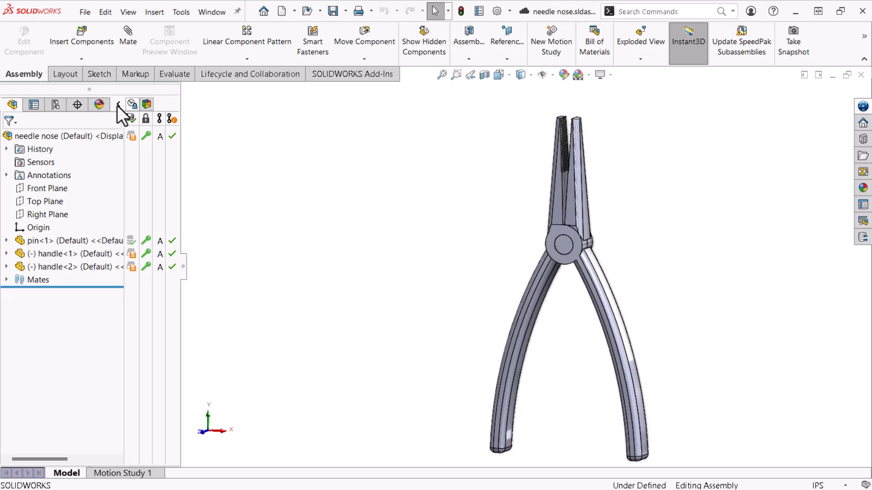
Step: Start a Save to 3DEXPERIENCE listing the modified needle nose assembly and handle
{"action": "left_click", "coordinate": [117, 105]}
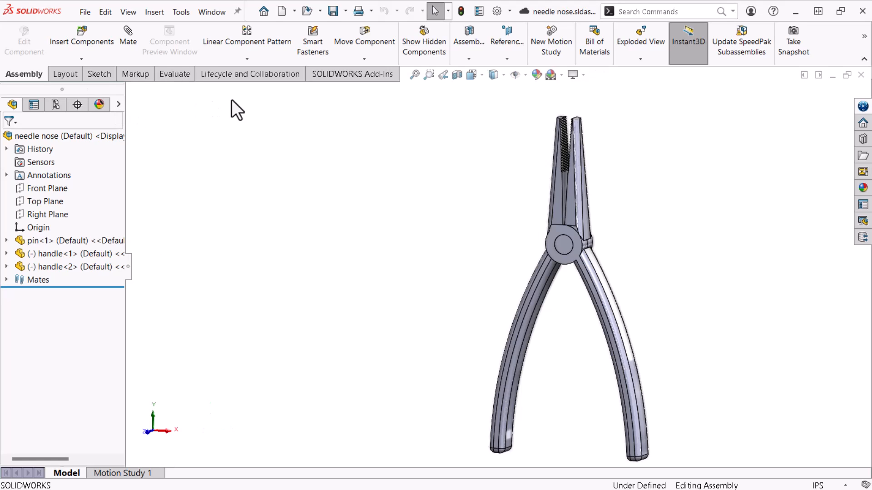
{"action": "mouse_move", "coordinate": [860, 115]}
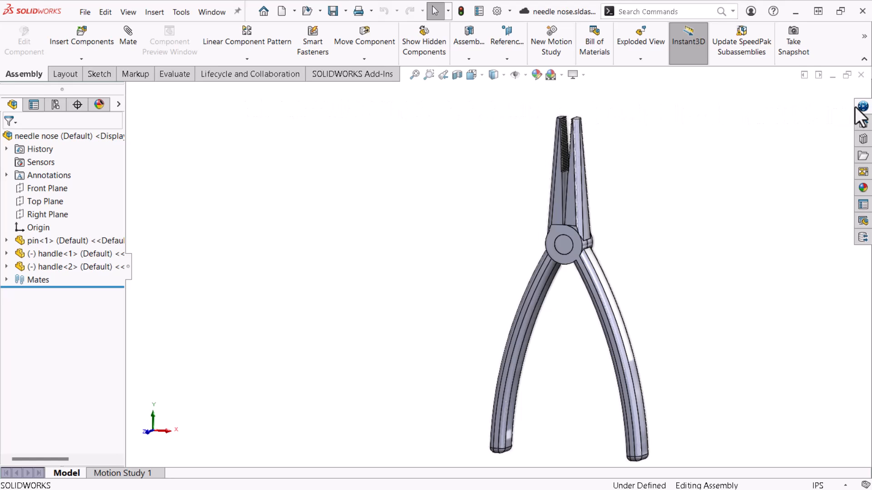
{"action": "left_click", "coordinate": [861, 106]}
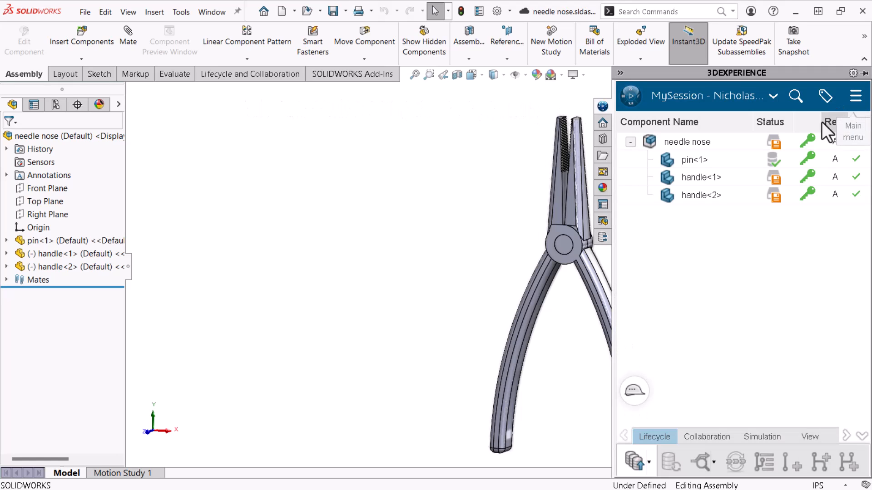
{"action": "left_click", "coordinate": [686, 142]}
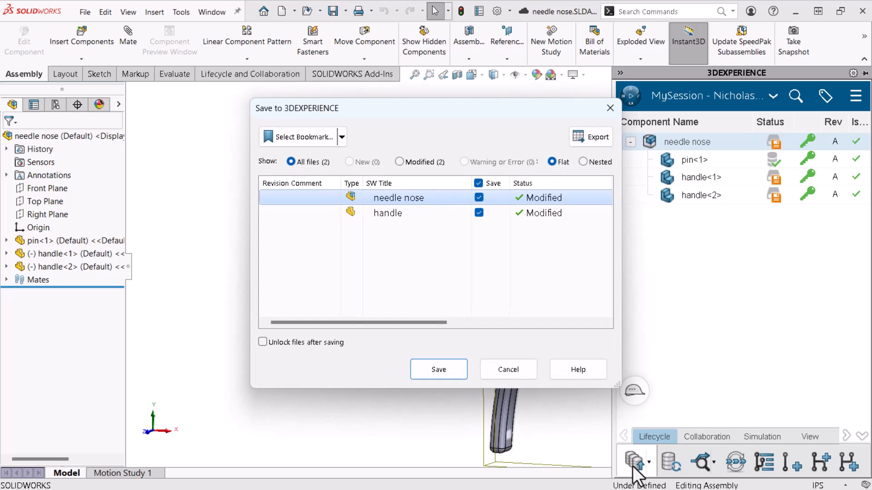
{"action": "mouse_move", "coordinate": [507, 369]}
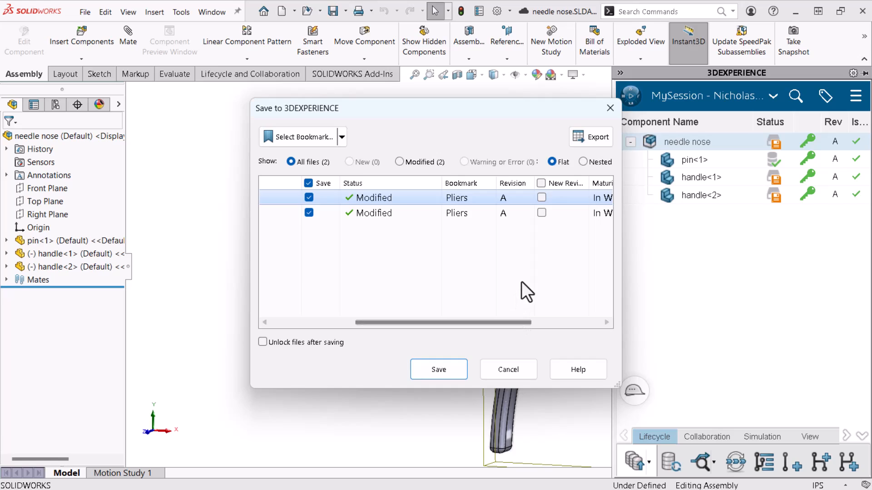
Step: Mark the handle as New Revision and apply the Hand Tools > Pliers bookmark to it
{"action": "left_click", "coordinate": [541, 212]}
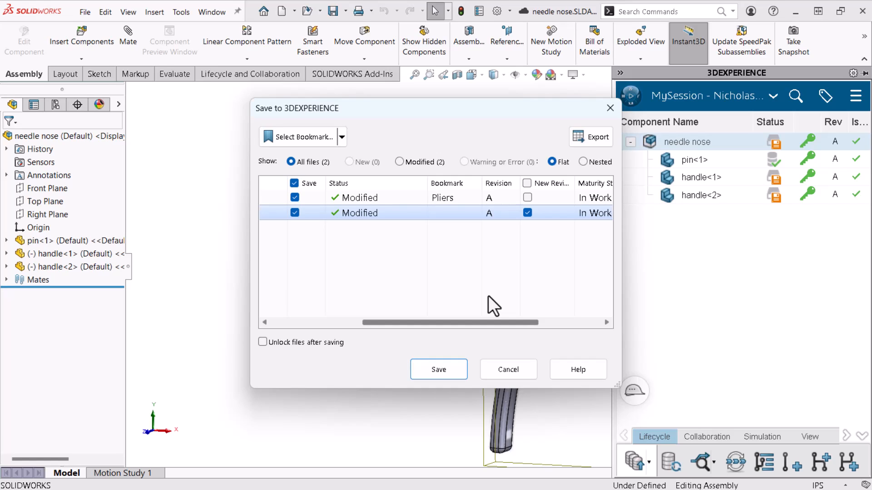
{"action": "left_click", "coordinate": [341, 137]}
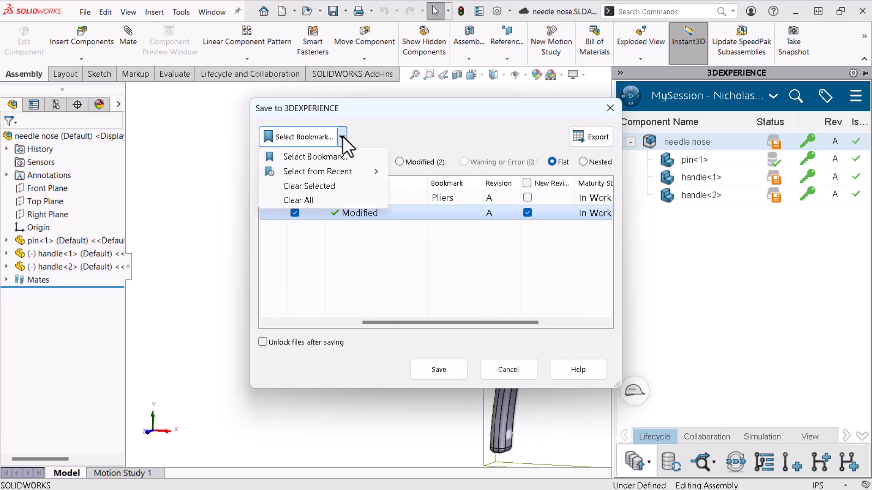
{"action": "left_click", "coordinate": [315, 157]}
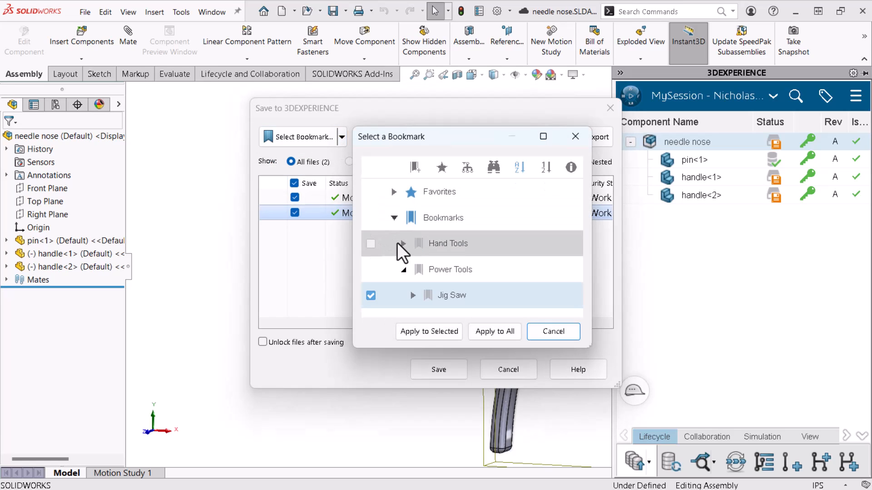
{"action": "left_click", "coordinate": [402, 243]}
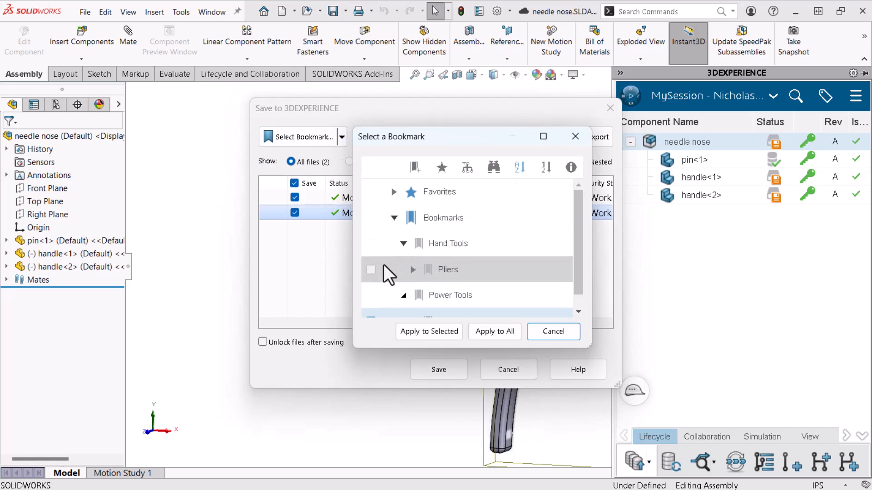
{"action": "left_click", "coordinate": [370, 270]}
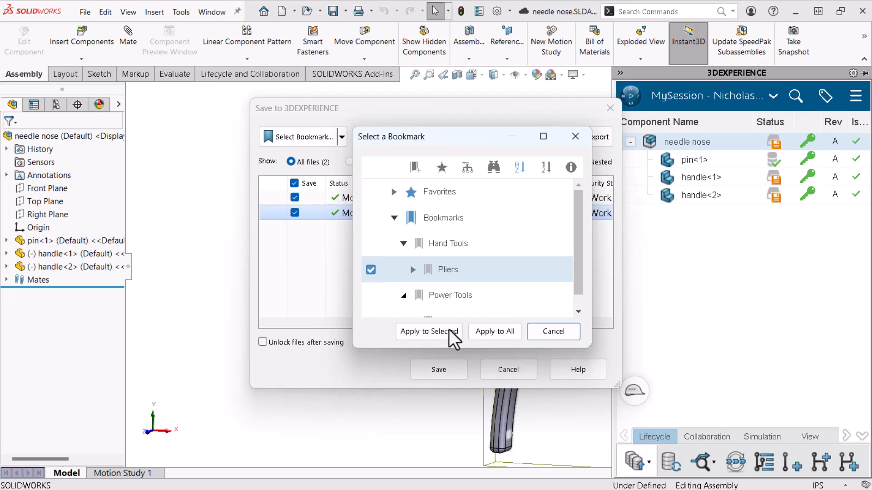
{"action": "left_click", "coordinate": [427, 332]}
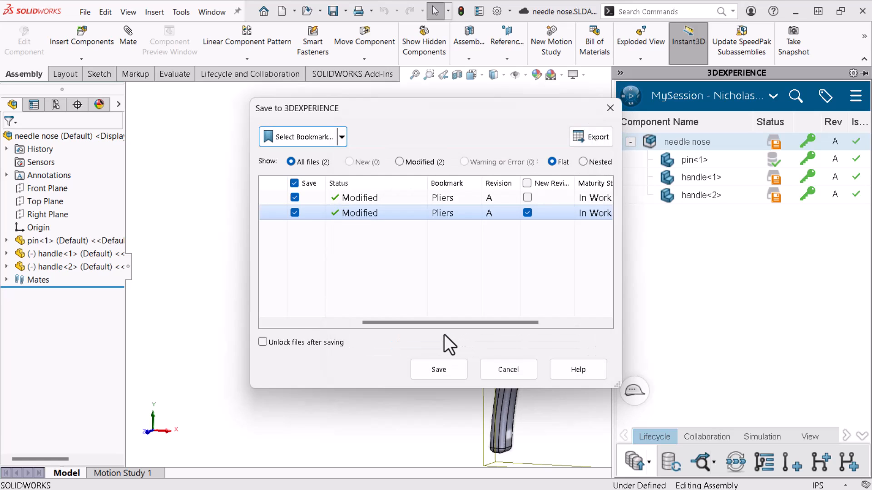
{"action": "mouse_move", "coordinate": [263, 342]}
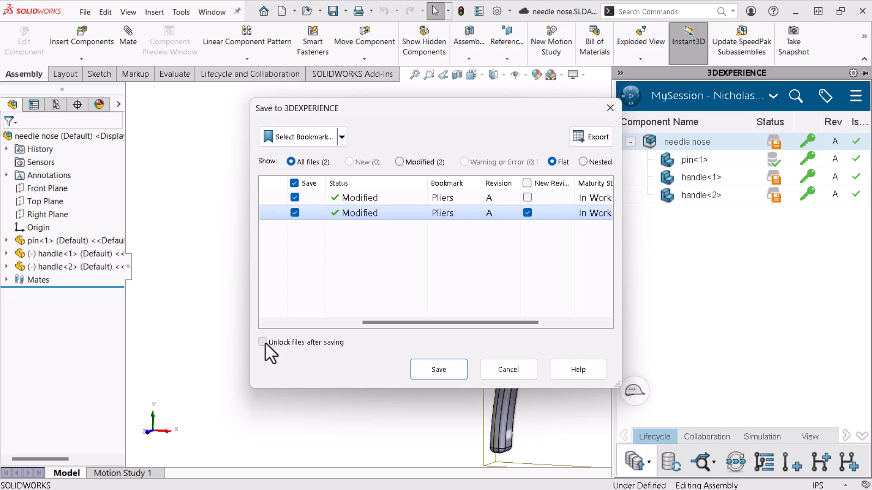
Step: Save with 'Unlock files after saving' checked, then confirm both handles show revision B
{"action": "left_click", "coordinate": [438, 369]}
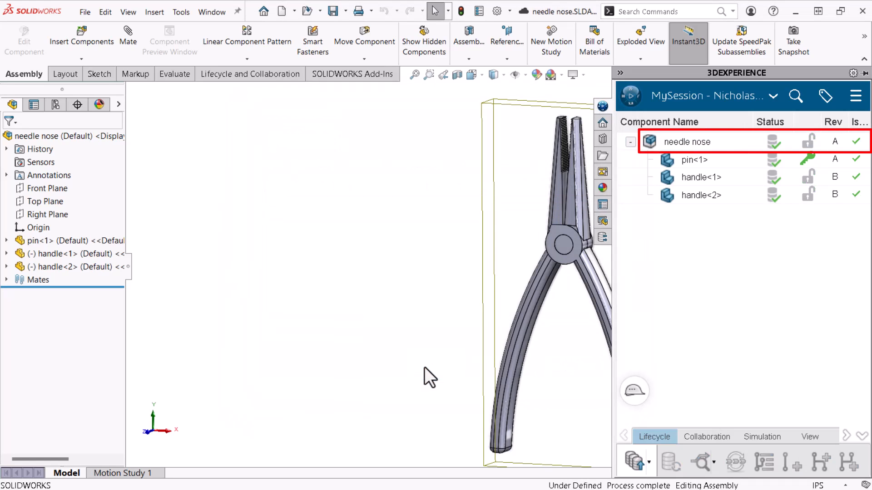
{"action": "left_click", "coordinate": [701, 177]}
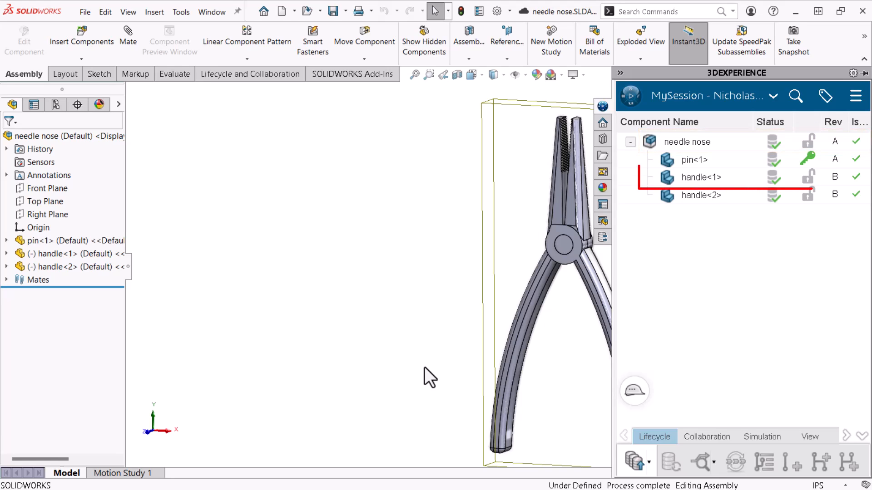
{"action": "left_click", "coordinate": [700, 177]}
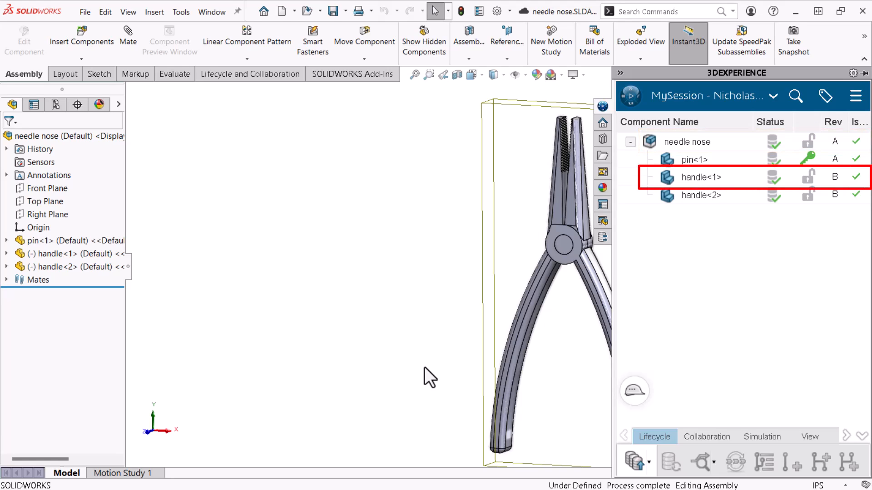
{"action": "left_click", "coordinate": [692, 160]}
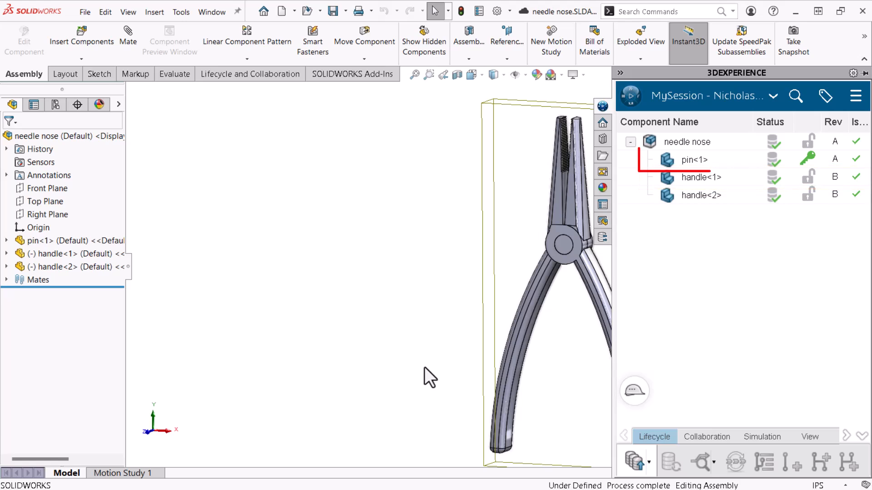
{"action": "left_click", "coordinate": [692, 159]}
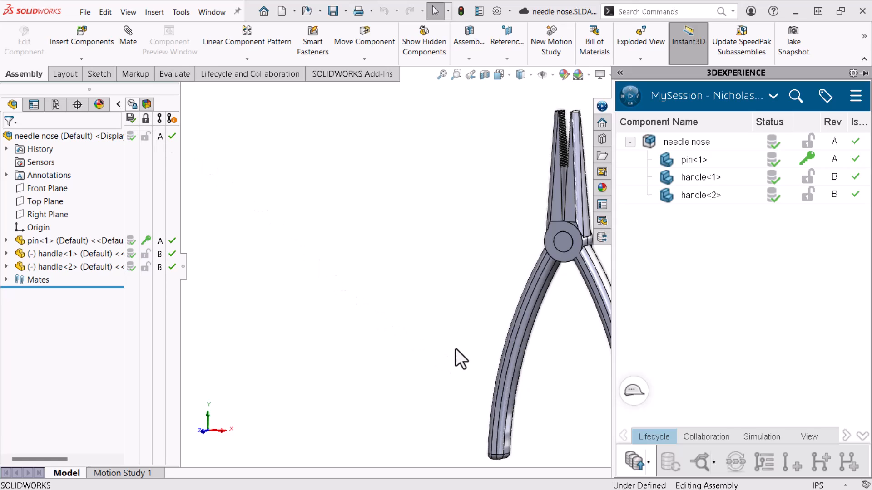
{"action": "mouse_move", "coordinate": [698, 451]}
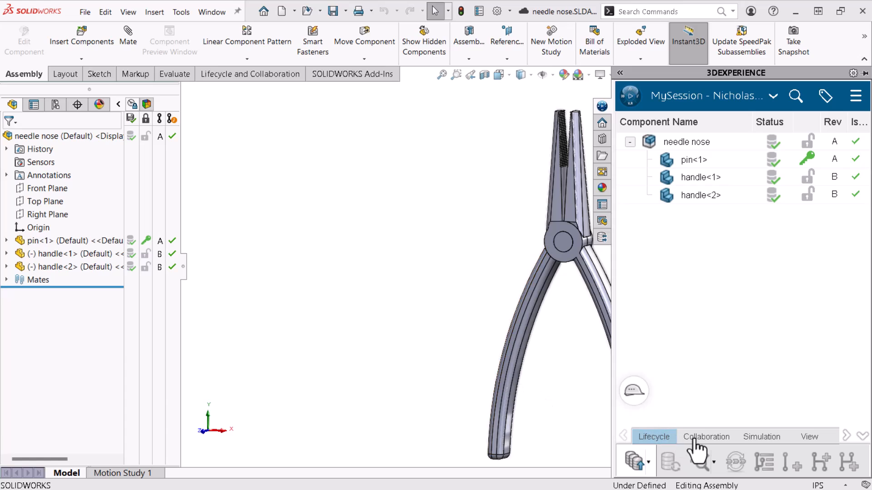
Step: Check pin<1> on the Collaboration tab, then close the 3DEXPERIENCE task pane
{"action": "left_click", "coordinate": [706, 436]}
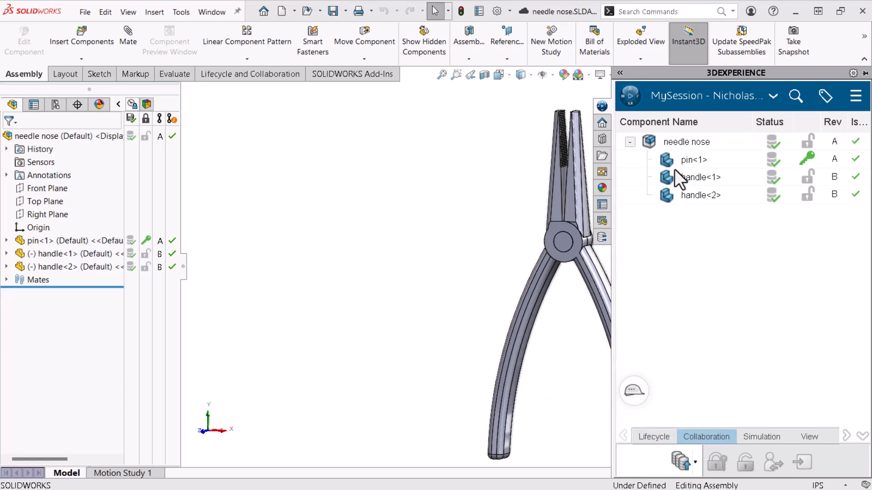
{"action": "left_click", "coordinate": [693, 159]}
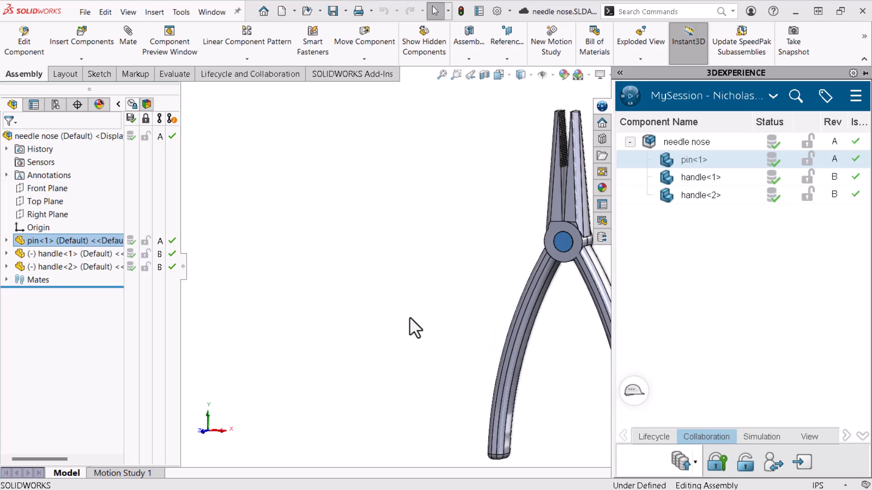
{"action": "left_click", "coordinate": [616, 73]}
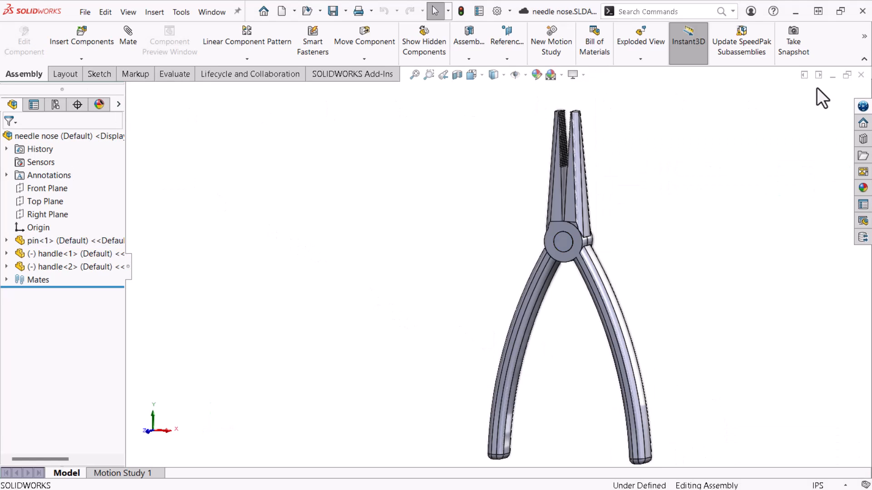